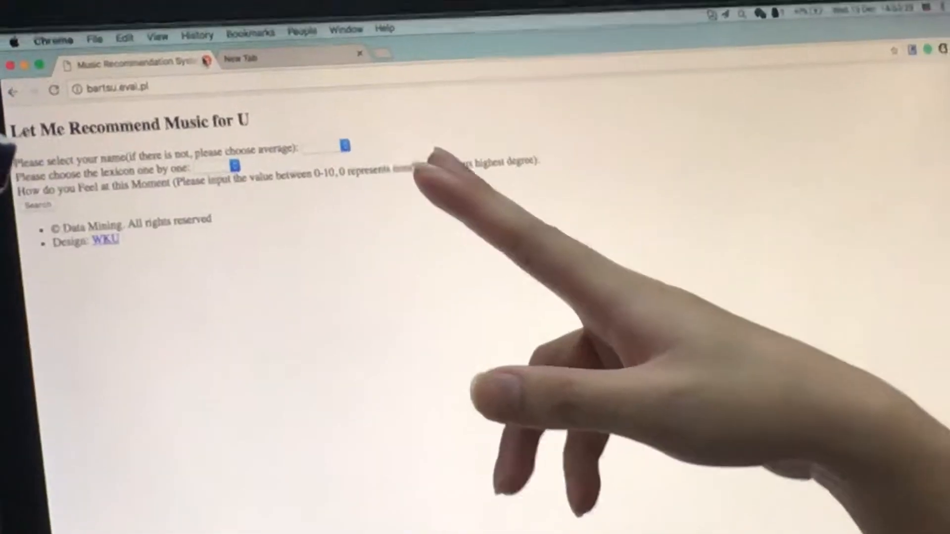
# Choose Kevin as the user so the eight nrc emotion fields appear.
pyautogui.click(342, 147)
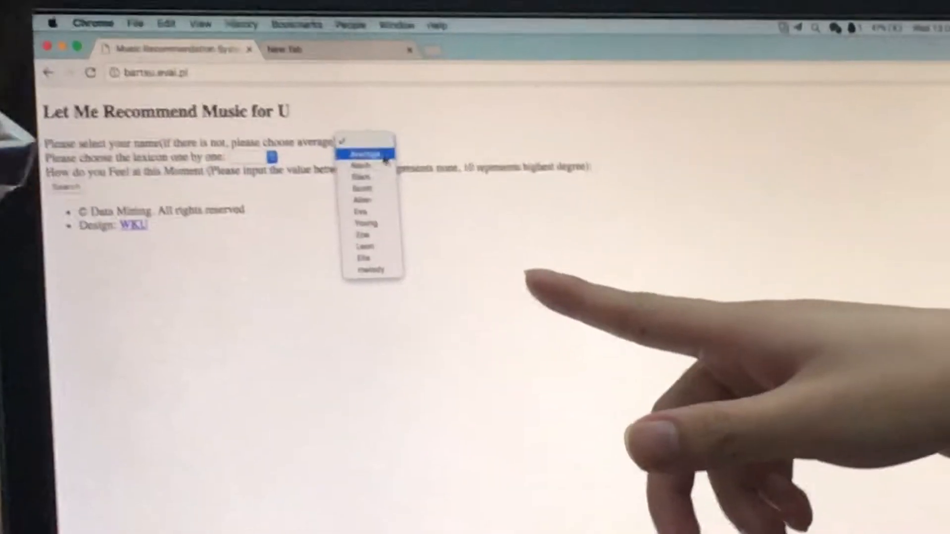
pyautogui.click(363, 154)
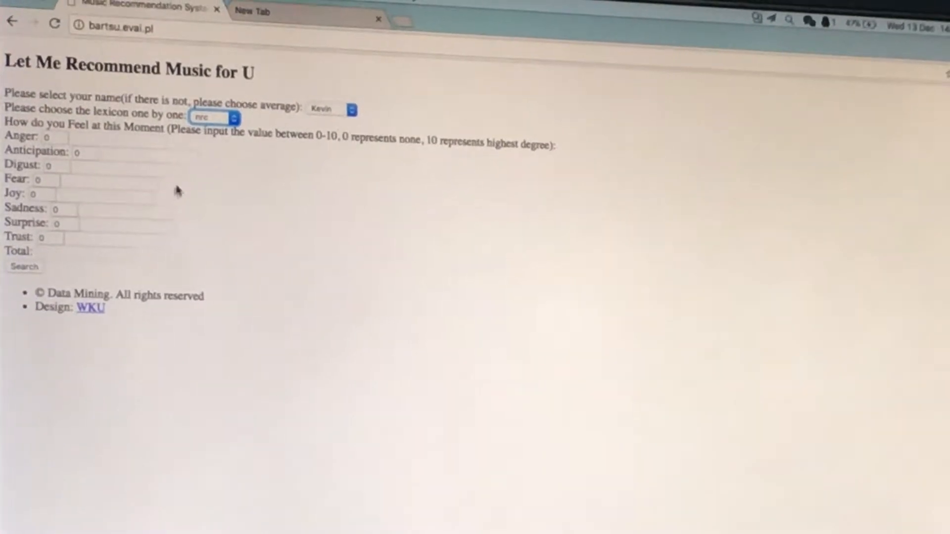
# Rate Joy 4, Surprise 7 and Trust 3, giving normalized scores and a total of 14.
pyautogui.click(34, 193)
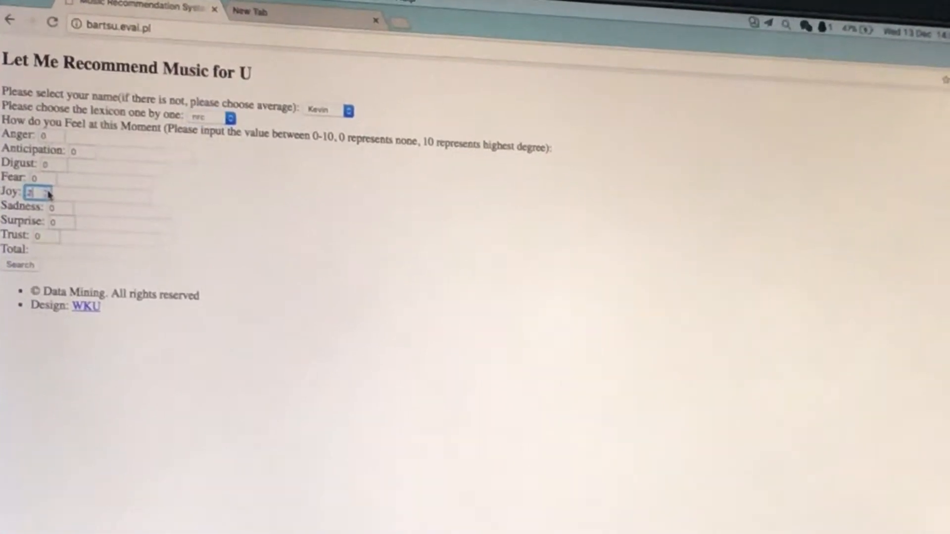
pyautogui.write('4')
pyautogui.click(46, 235)
pyautogui.write('3')
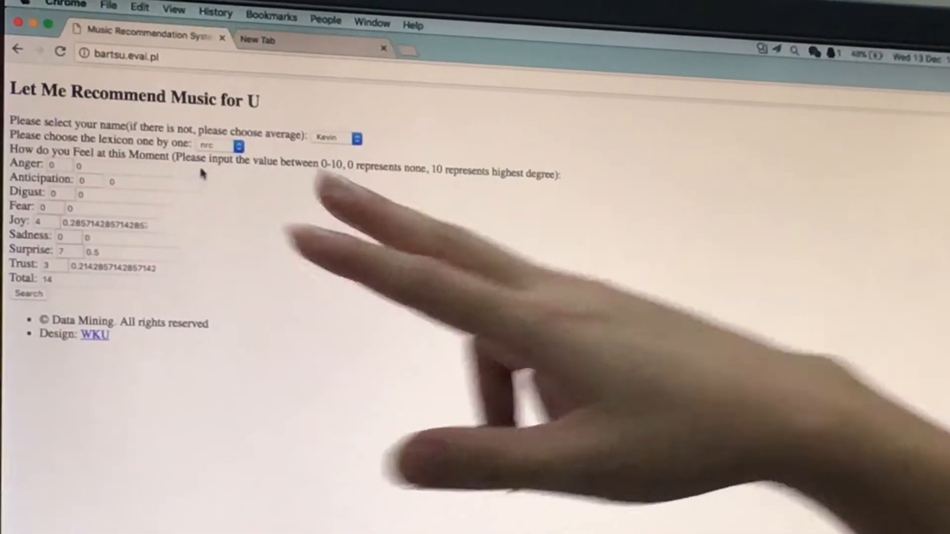
# Switch to the Chinese lexicon and rate 快乐(PA) 3 for a total of 3.
pyautogui.click(217, 146)
pyautogui.write('3')
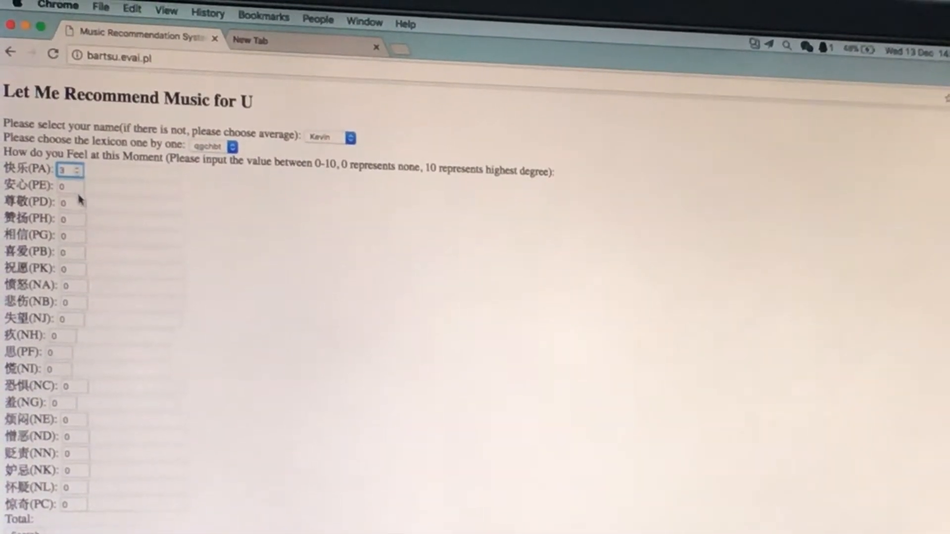
pyautogui.click(68, 209)
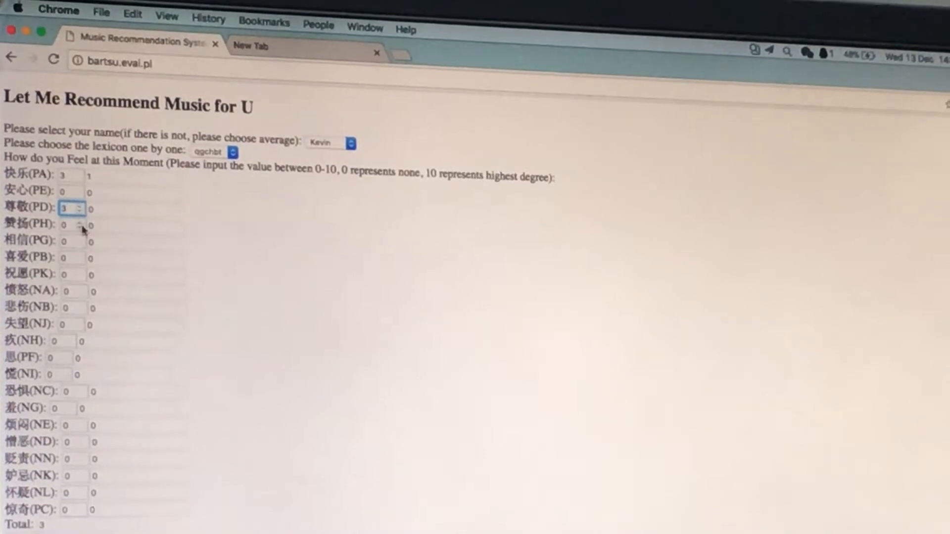